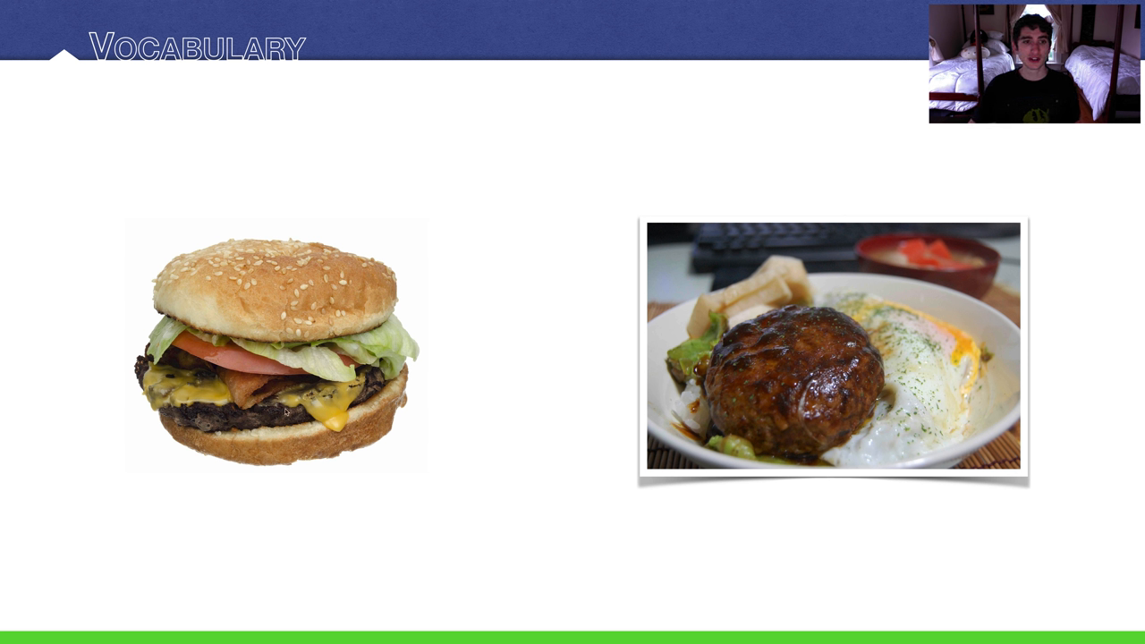
pyautogui.moveTo(247, 502)
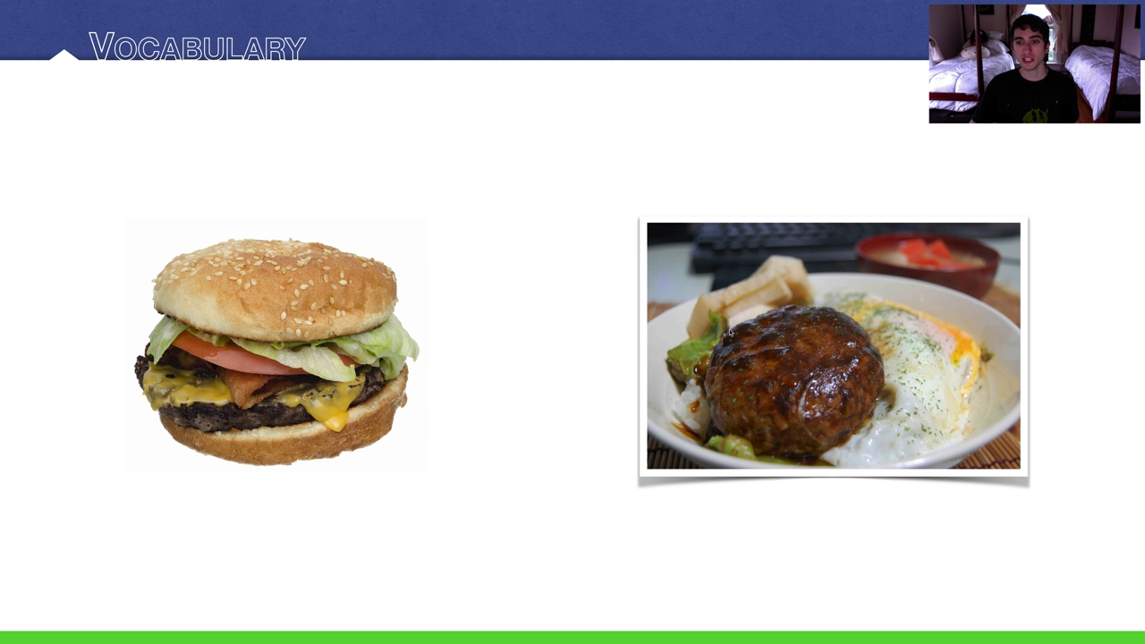
pyautogui.moveTo(837, 516)
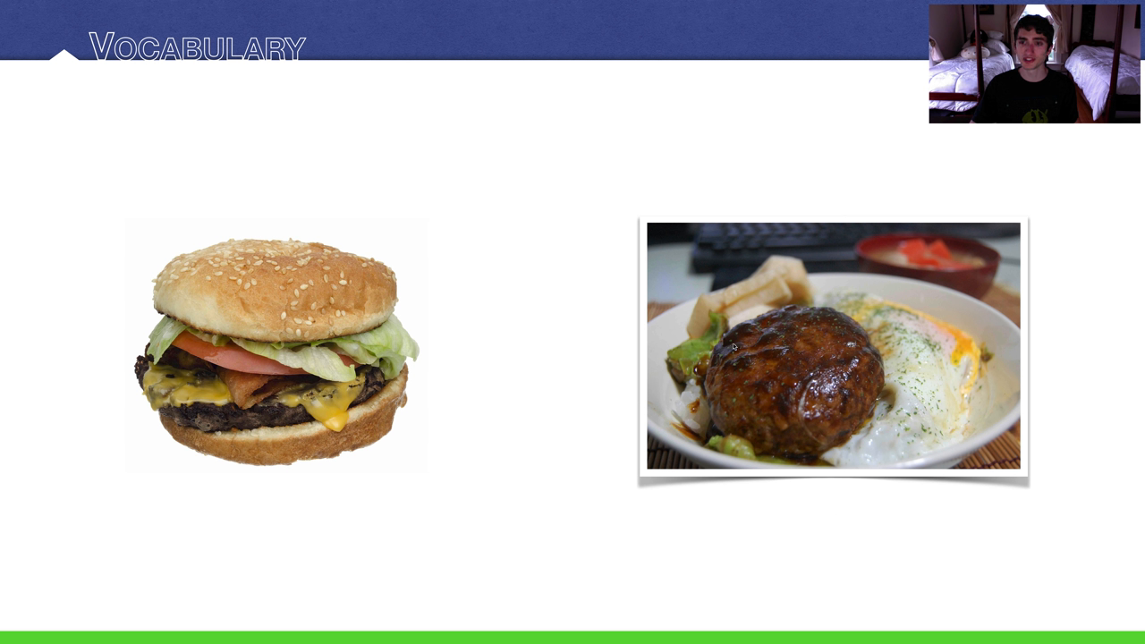
pyautogui.moveTo(848, 515)
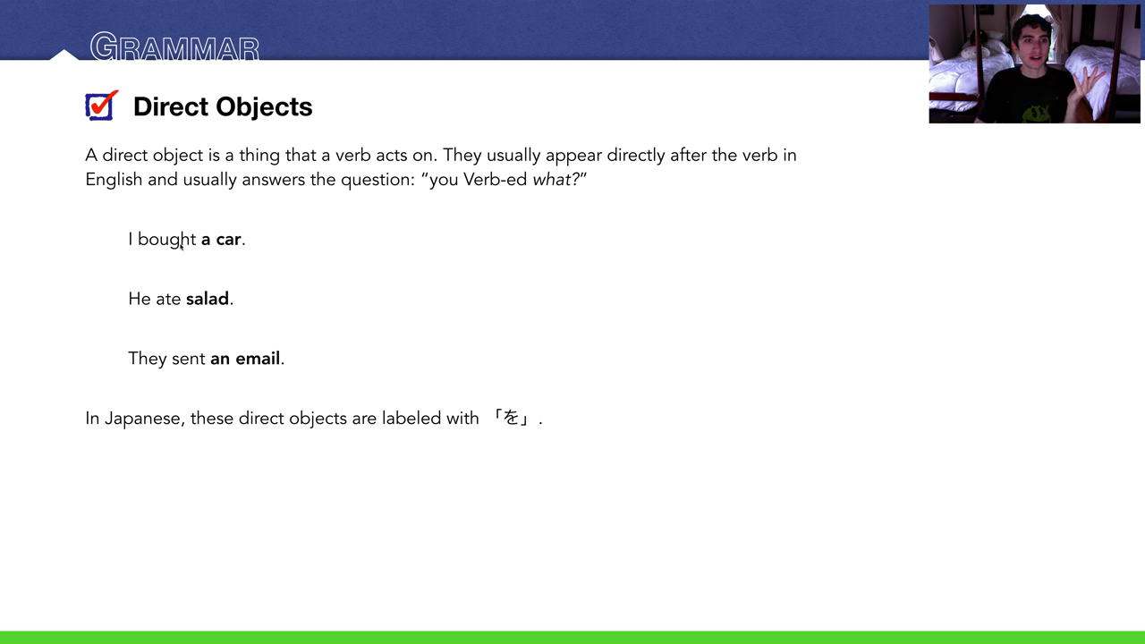
pyautogui.moveTo(174, 322)
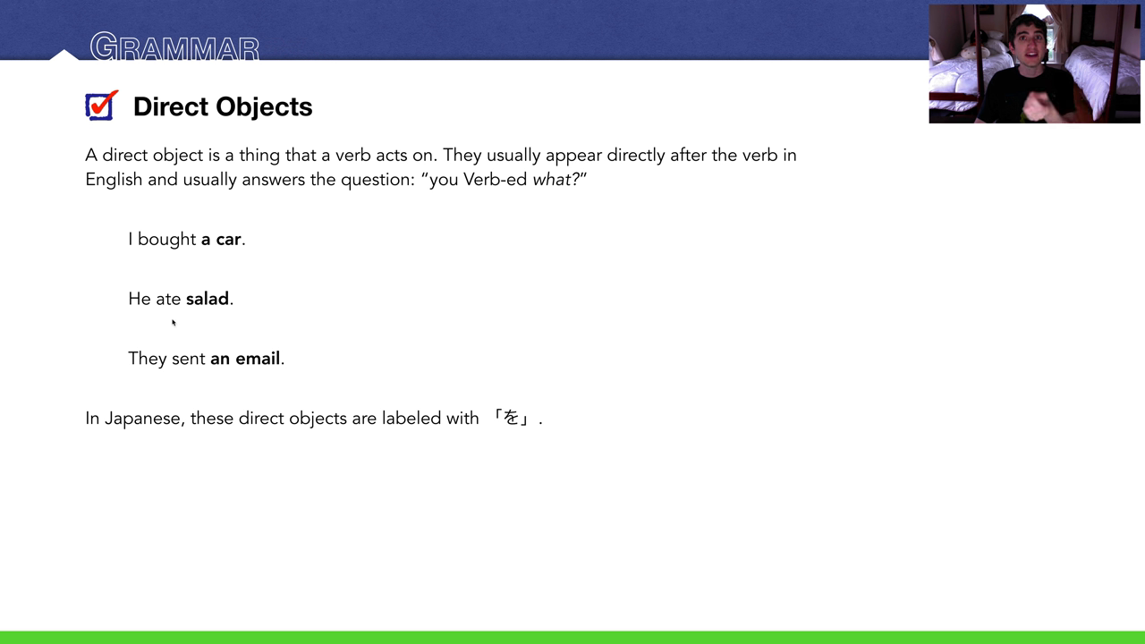
pyautogui.moveTo(208, 380)
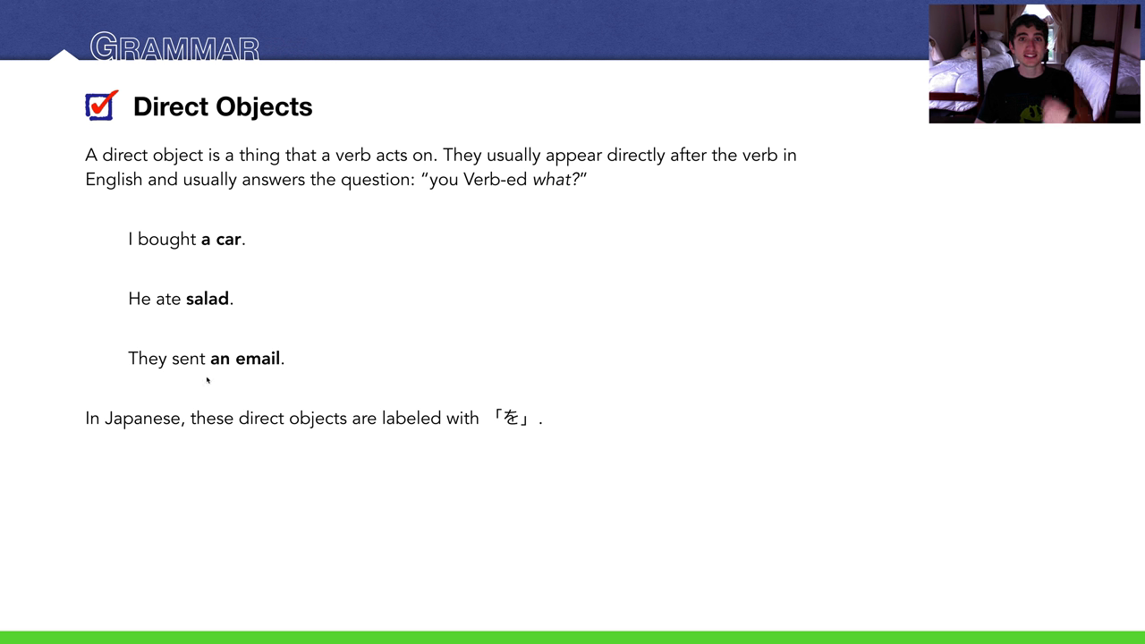
pyautogui.moveTo(432, 306)
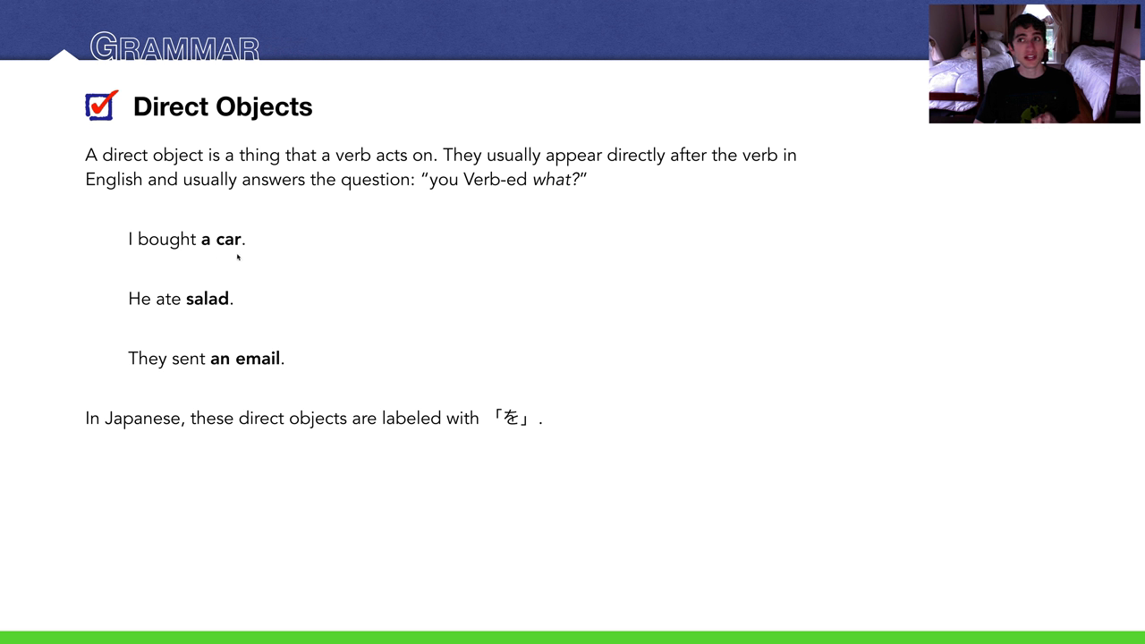
pyautogui.moveTo(288, 244)
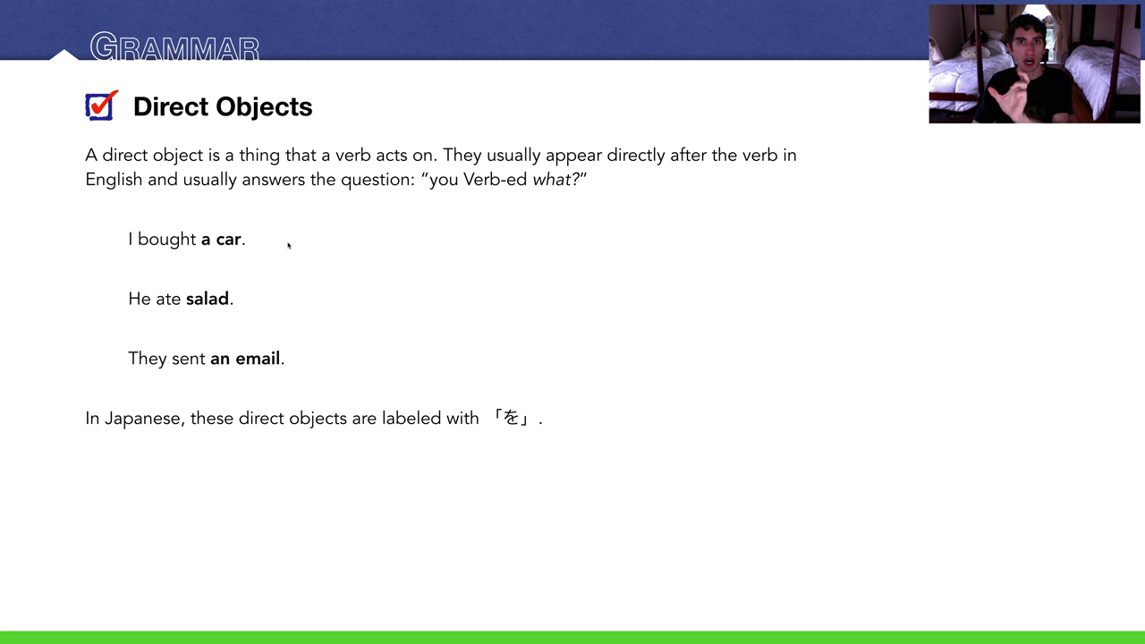
pyautogui.moveTo(223, 318)
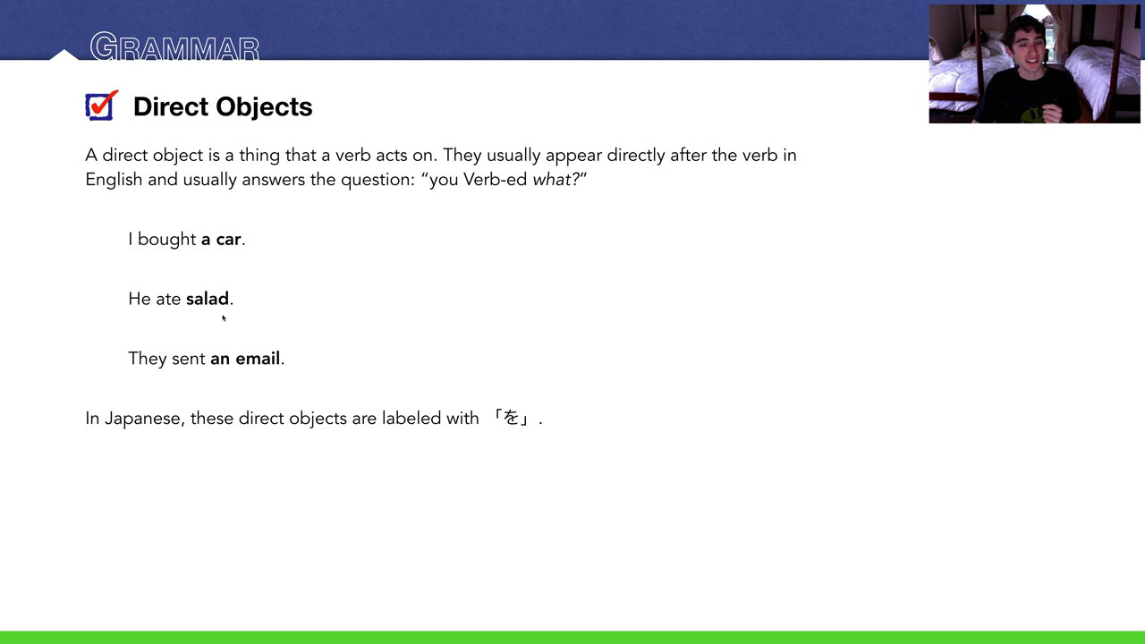
pyautogui.moveTo(203, 380)
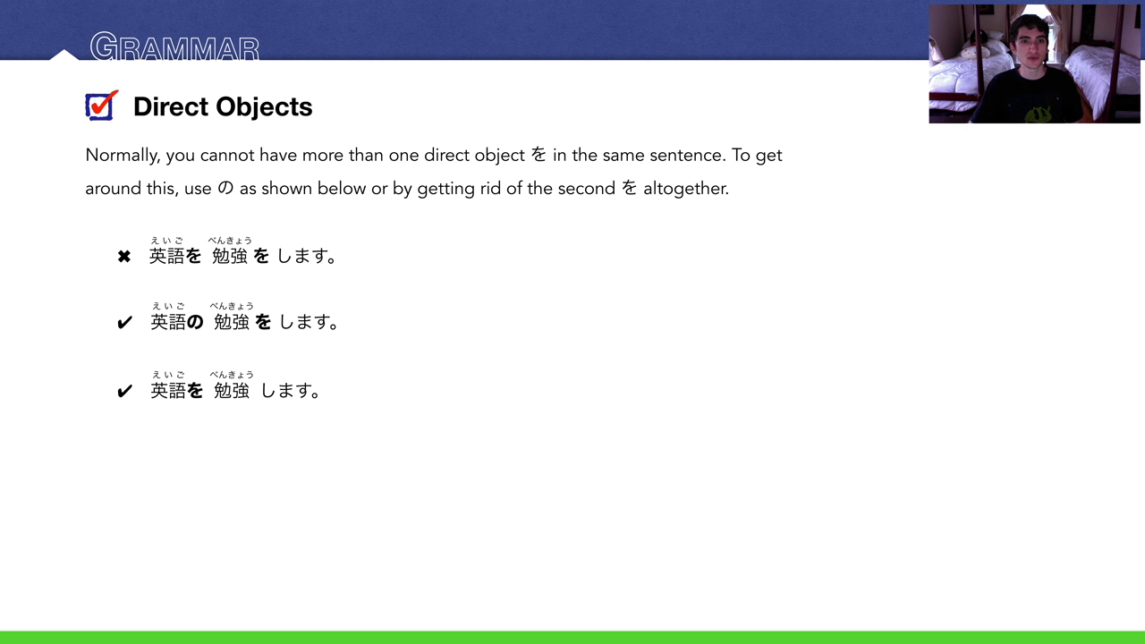
pyautogui.moveTo(193, 275)
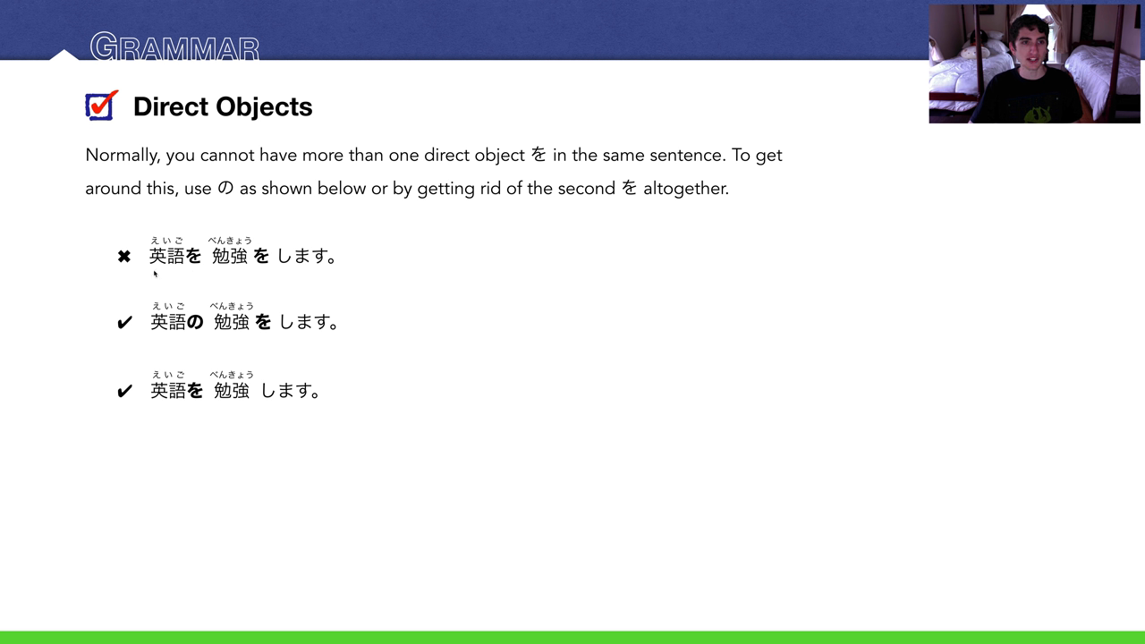
pyautogui.moveTo(325, 275)
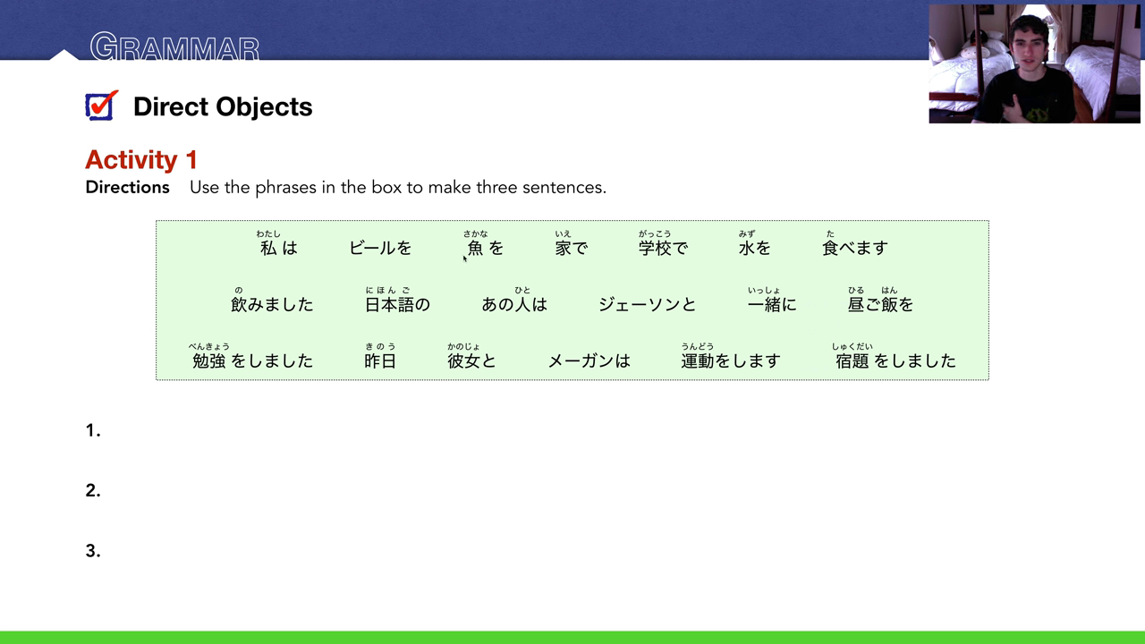
pyautogui.moveTo(638, 338)
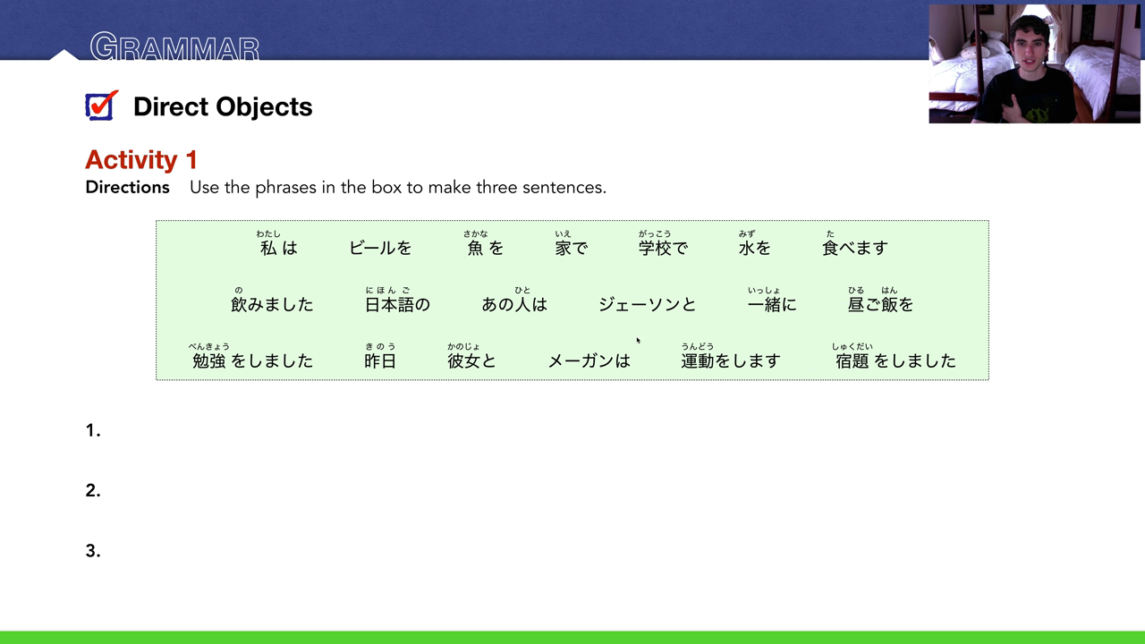
pyautogui.moveTo(763, 319)
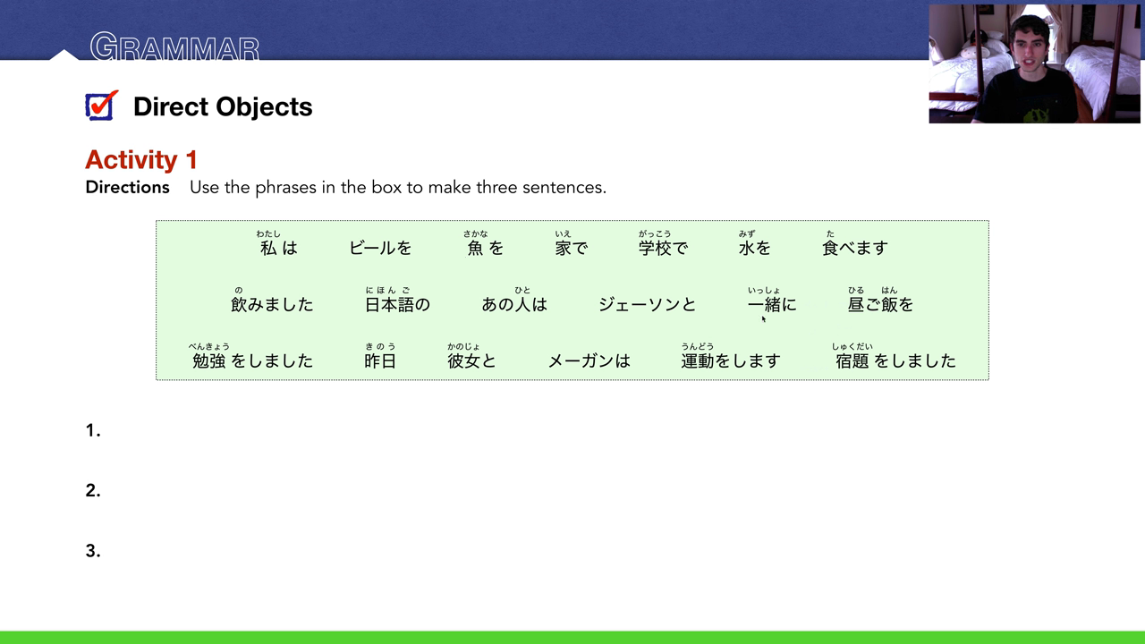
pyautogui.moveTo(839, 257)
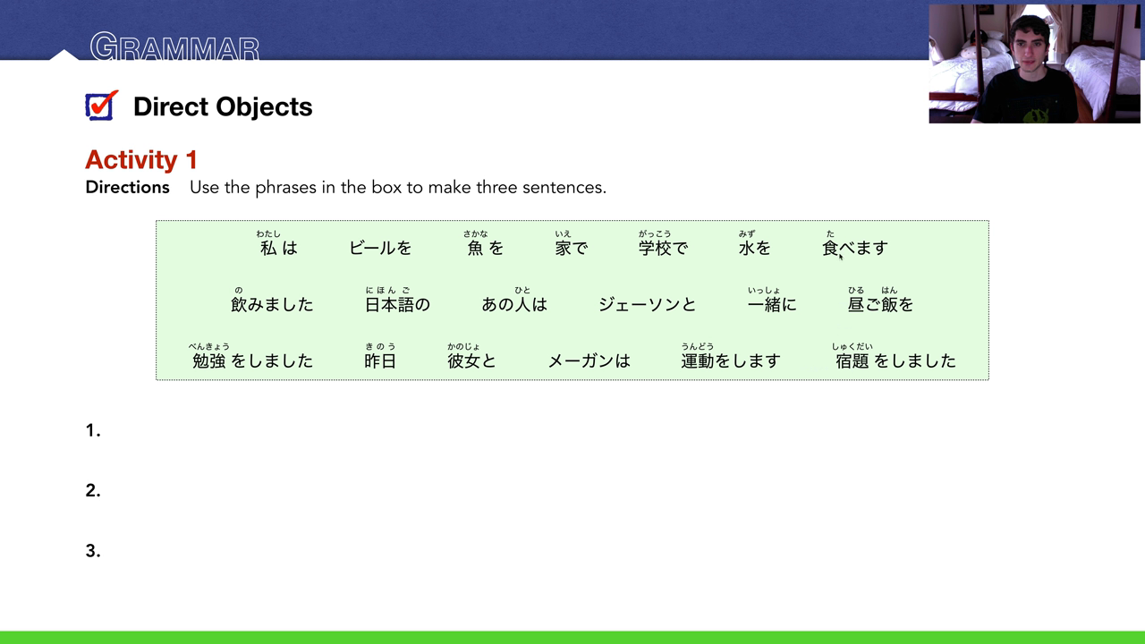
pyautogui.moveTo(880, 261)
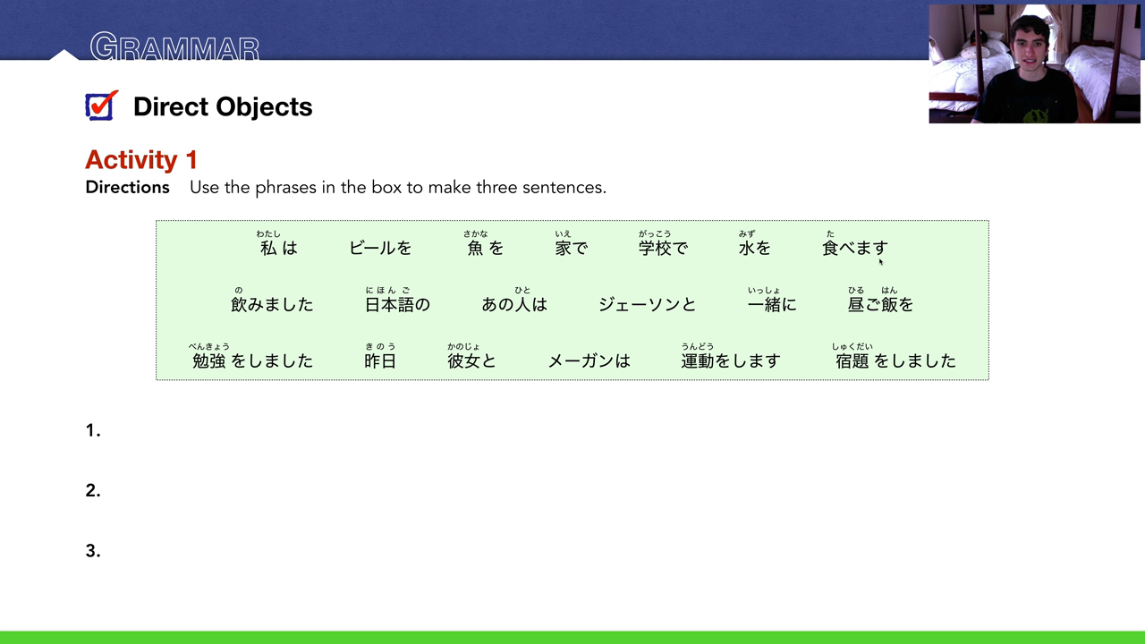
pyautogui.moveTo(357, 224)
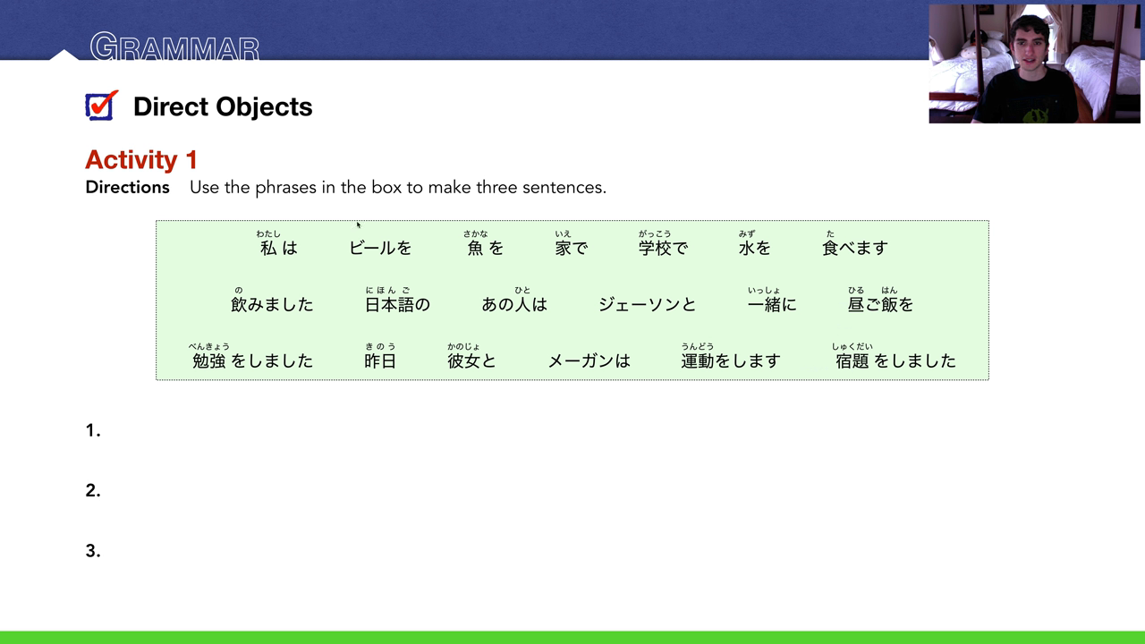
pyautogui.moveTo(474, 273)
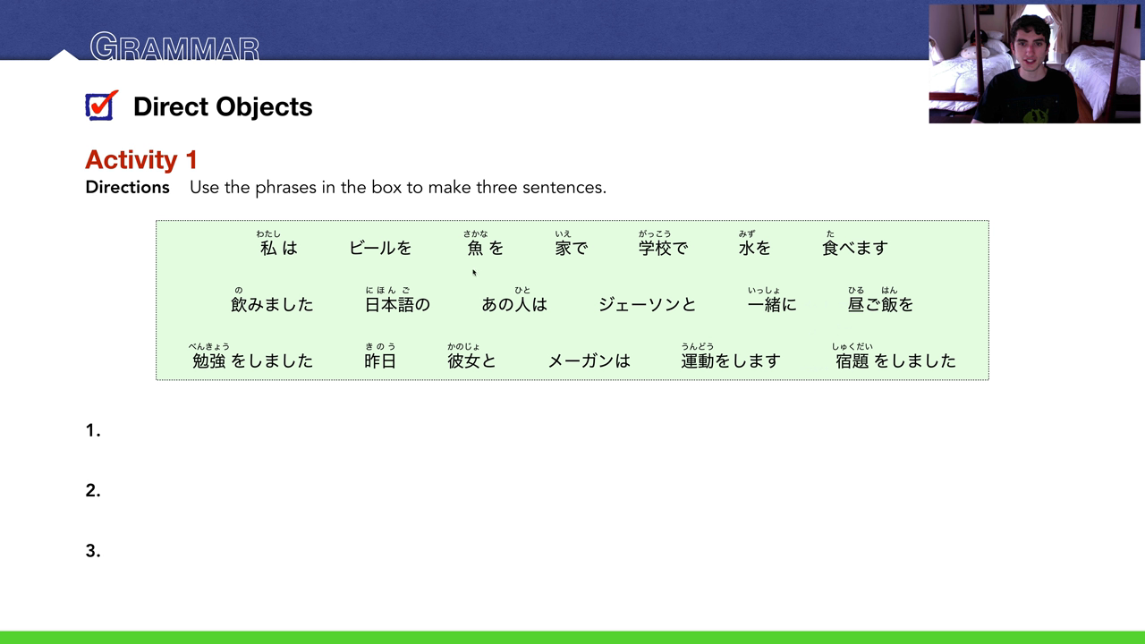
pyautogui.moveTo(639, 327)
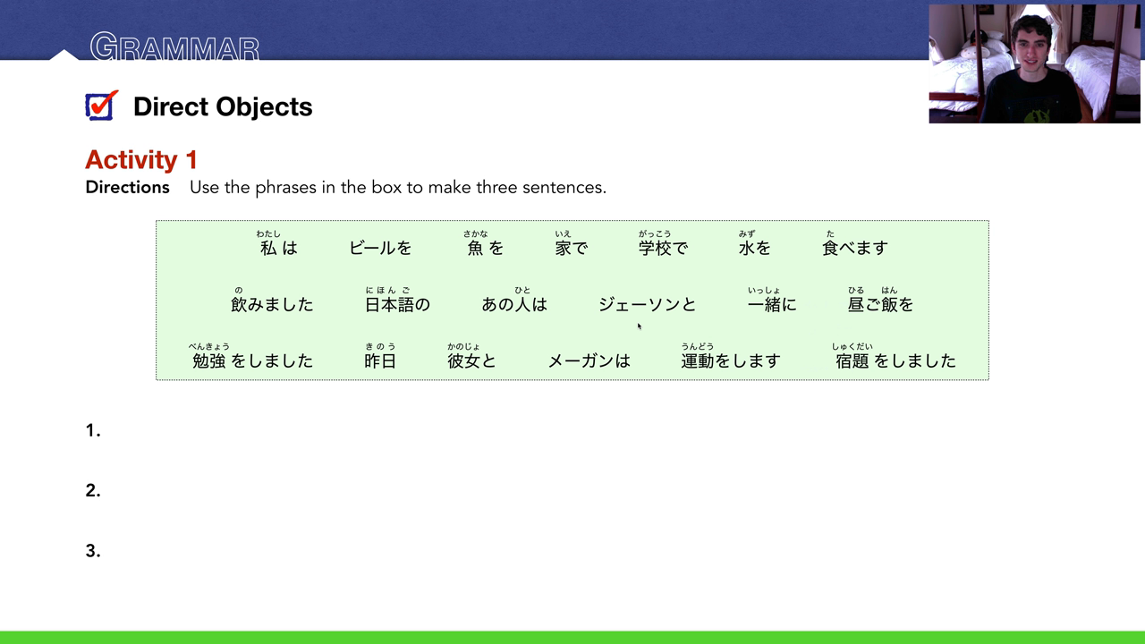
pyautogui.moveTo(492, 329)
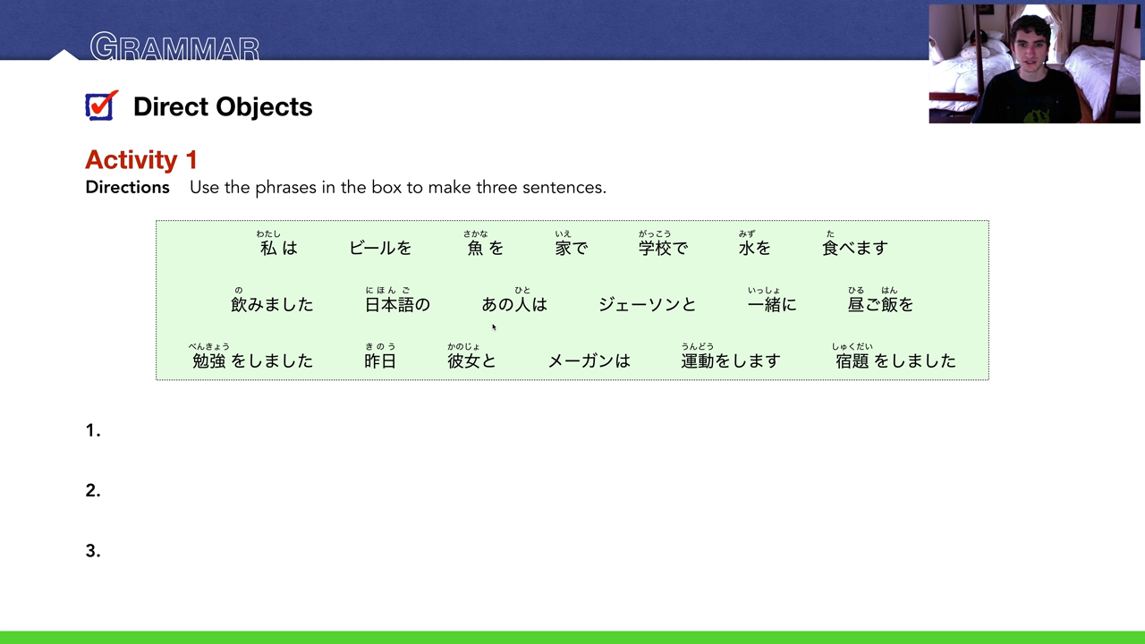
pyautogui.moveTo(604, 378)
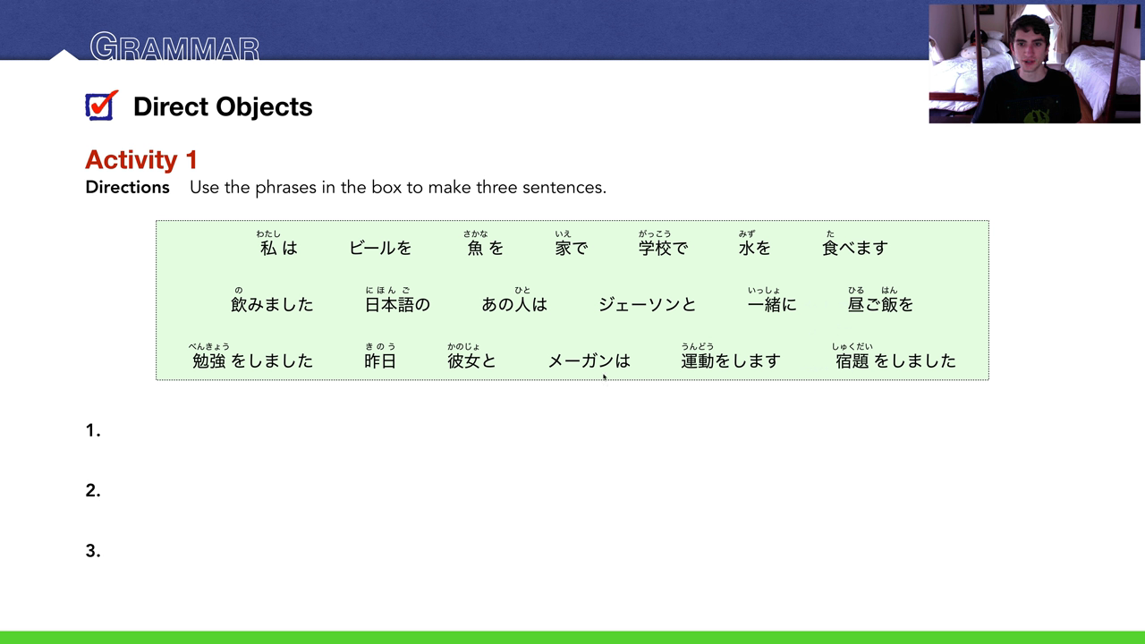
pyautogui.moveTo(627, 376)
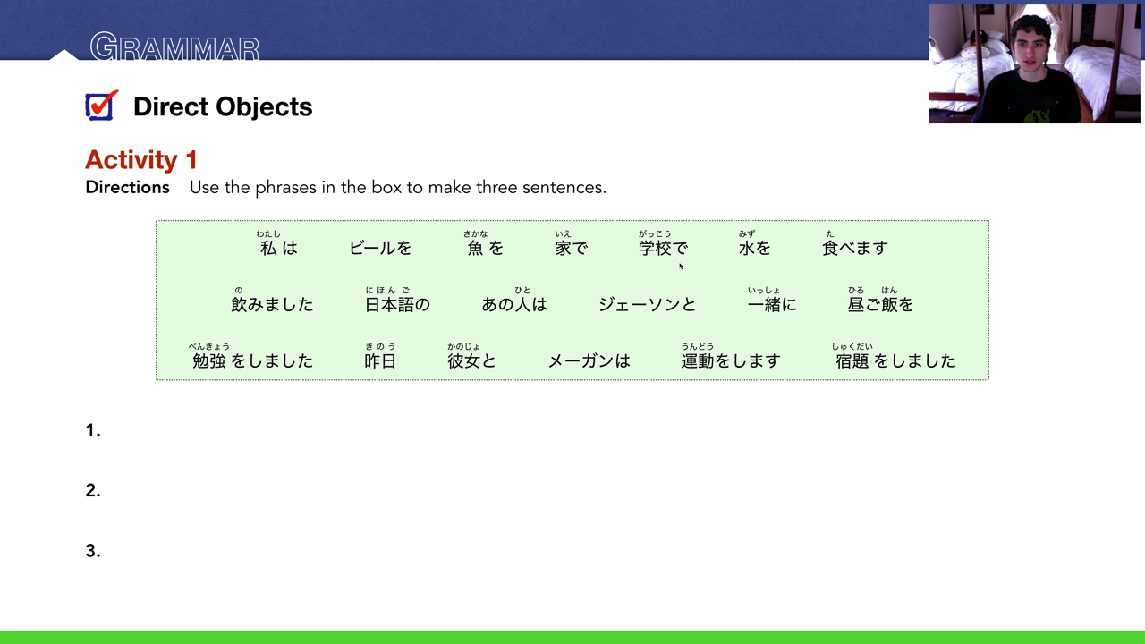
pyautogui.moveTo(376, 313)
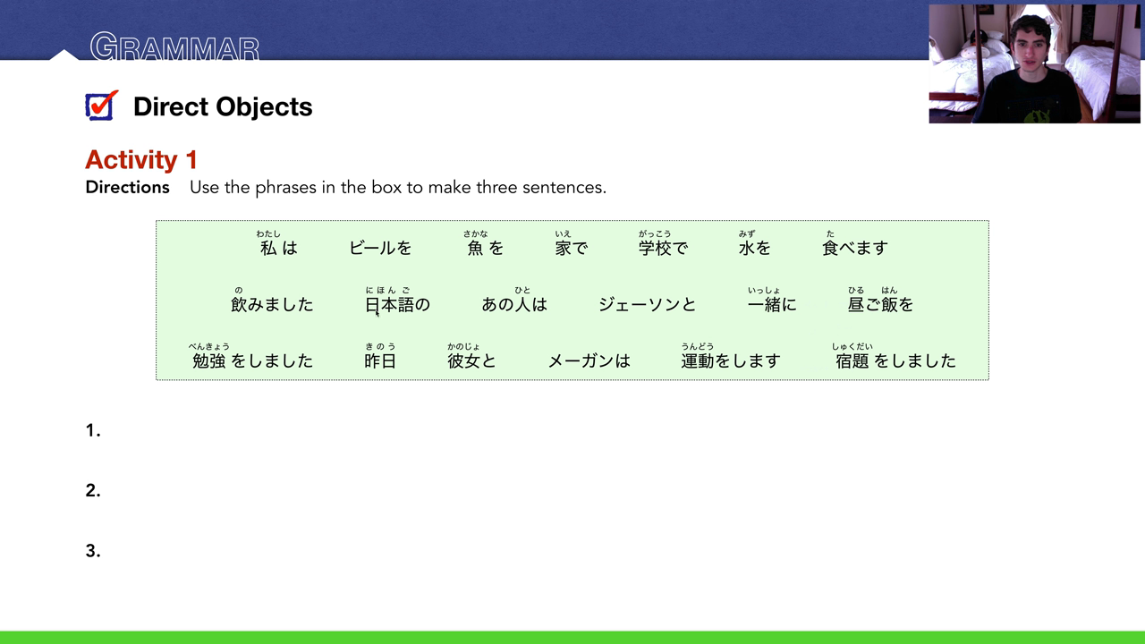
pyautogui.moveTo(428, 317)
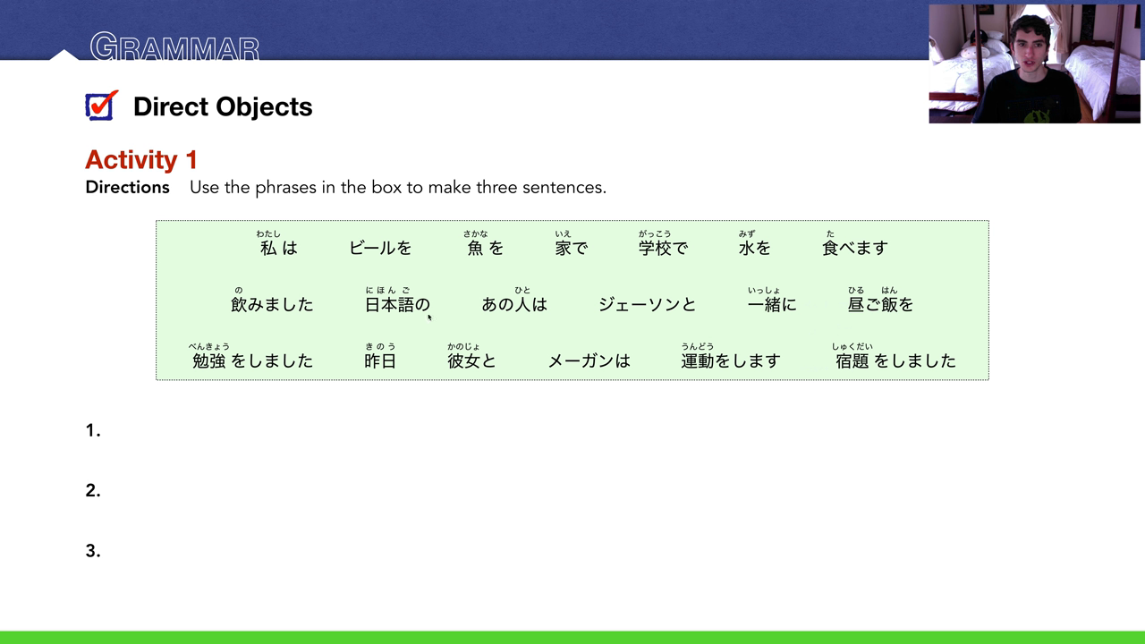
pyautogui.moveTo(249, 376)
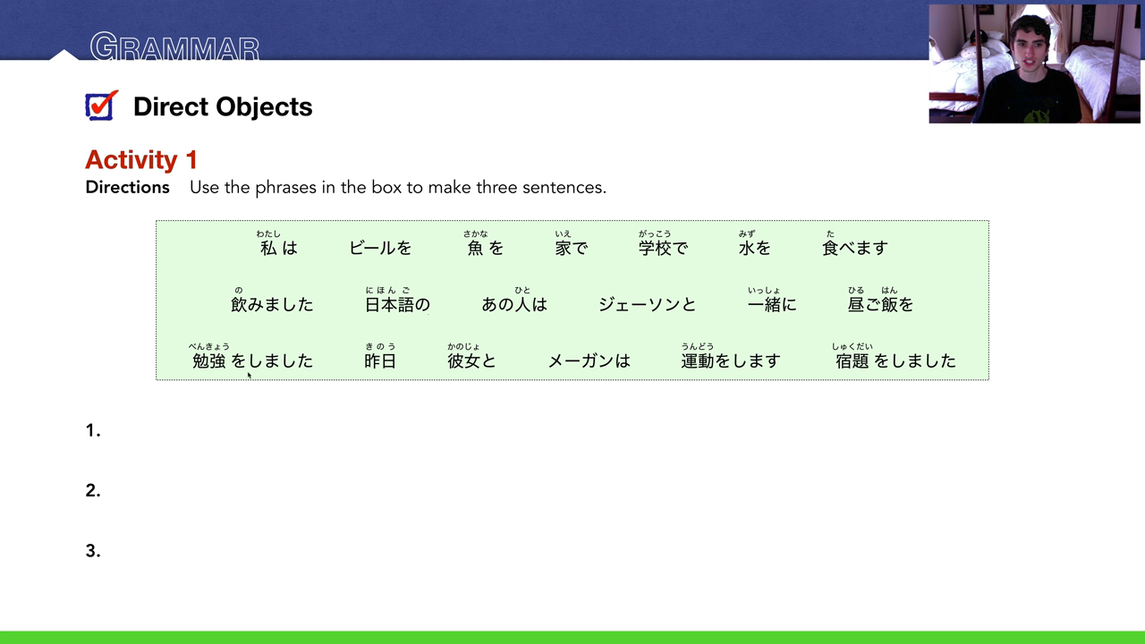
pyautogui.moveTo(633, 369)
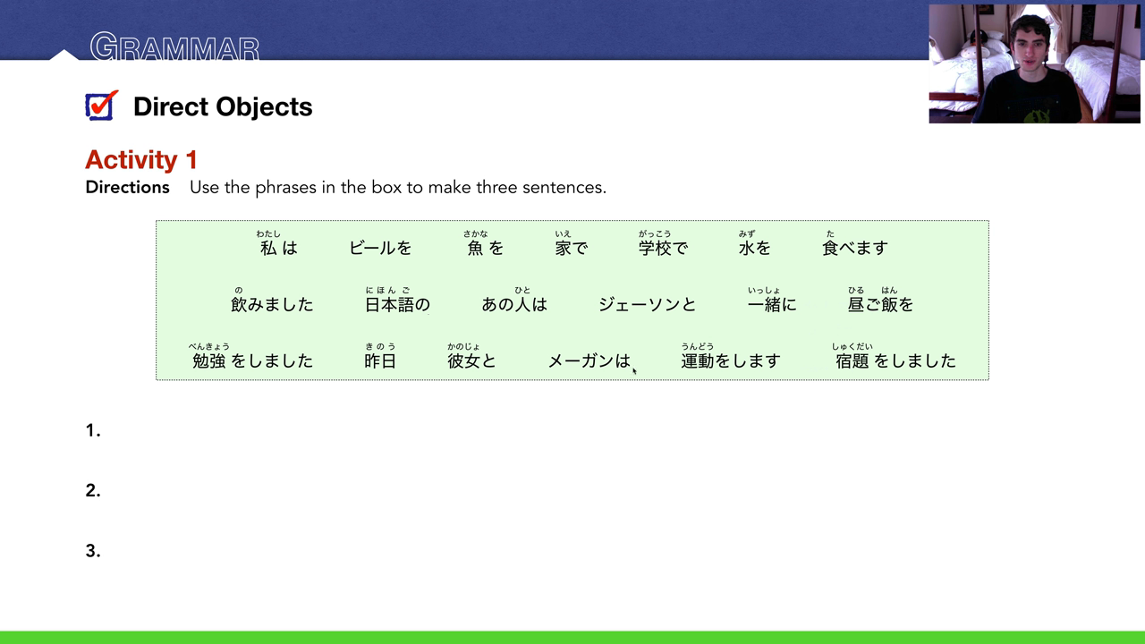
pyautogui.moveTo(653, 210)
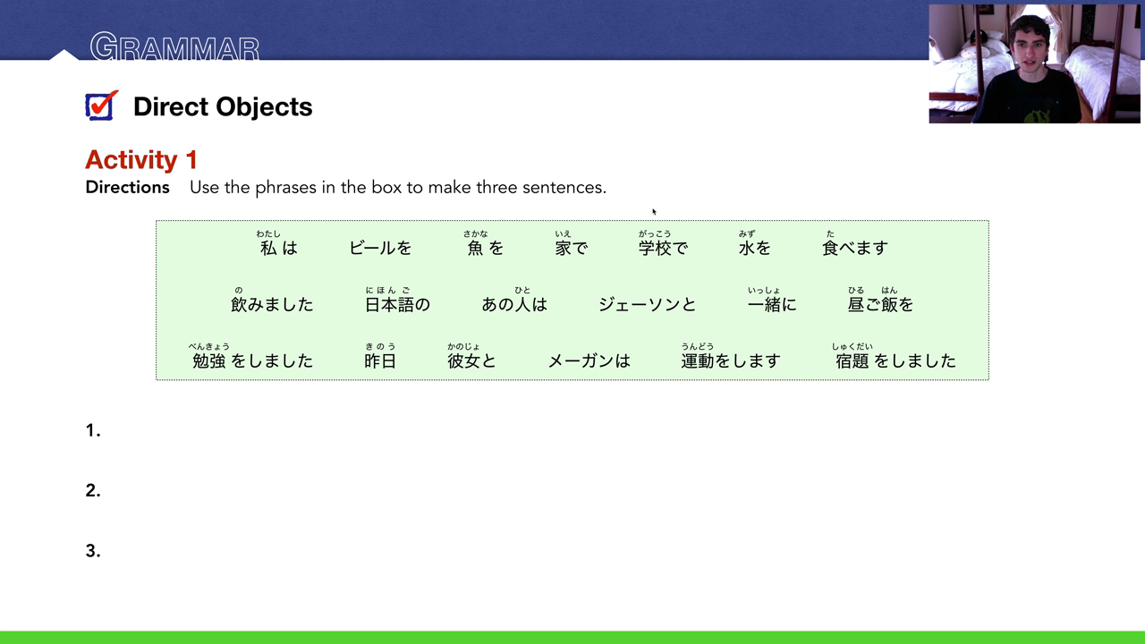
pyautogui.moveTo(432, 311)
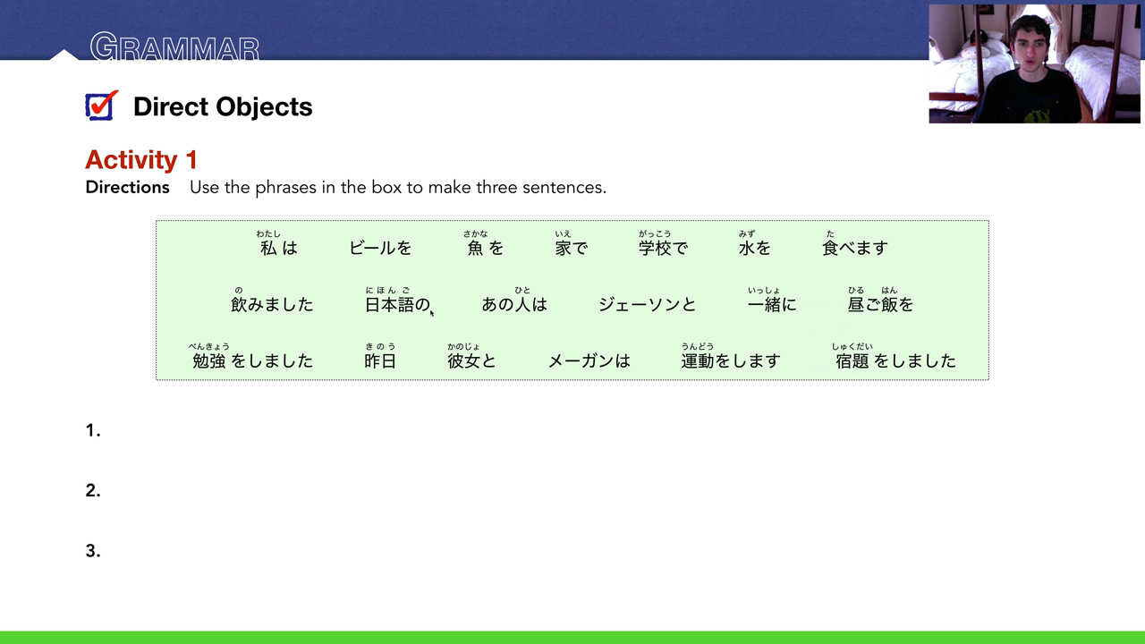
pyautogui.moveTo(311, 382)
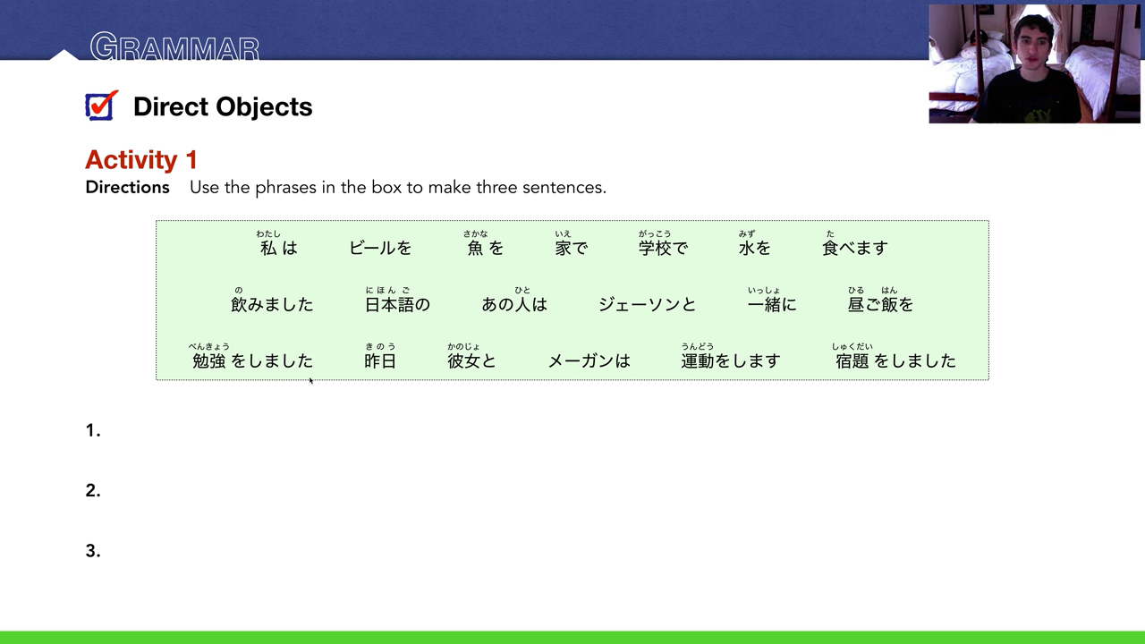
pyautogui.moveTo(376, 369)
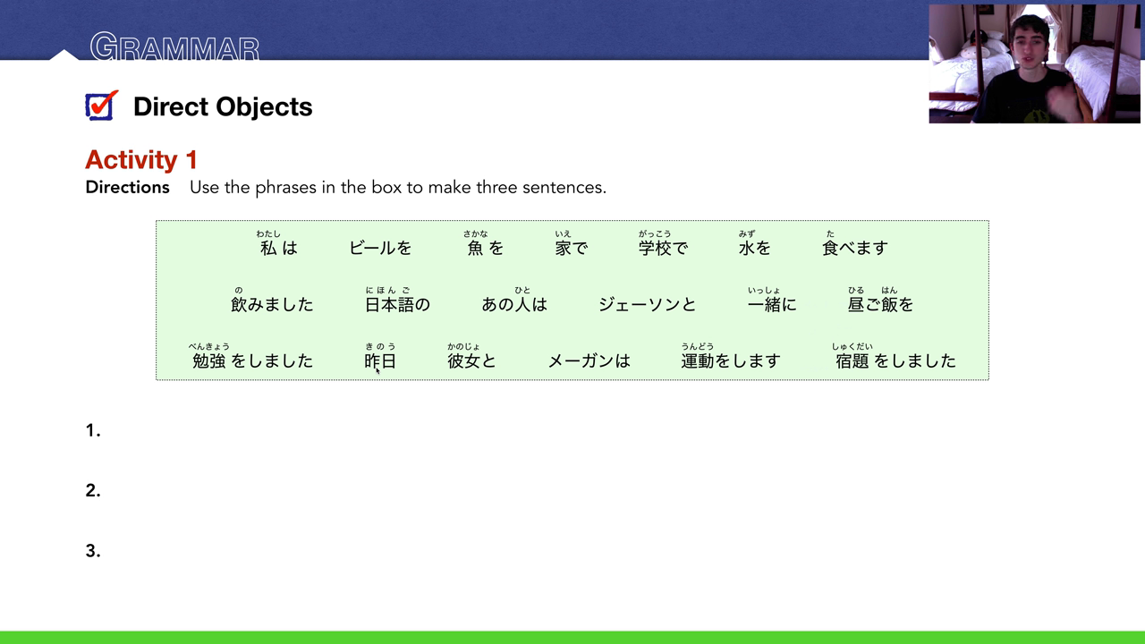
pyautogui.moveTo(566, 377)
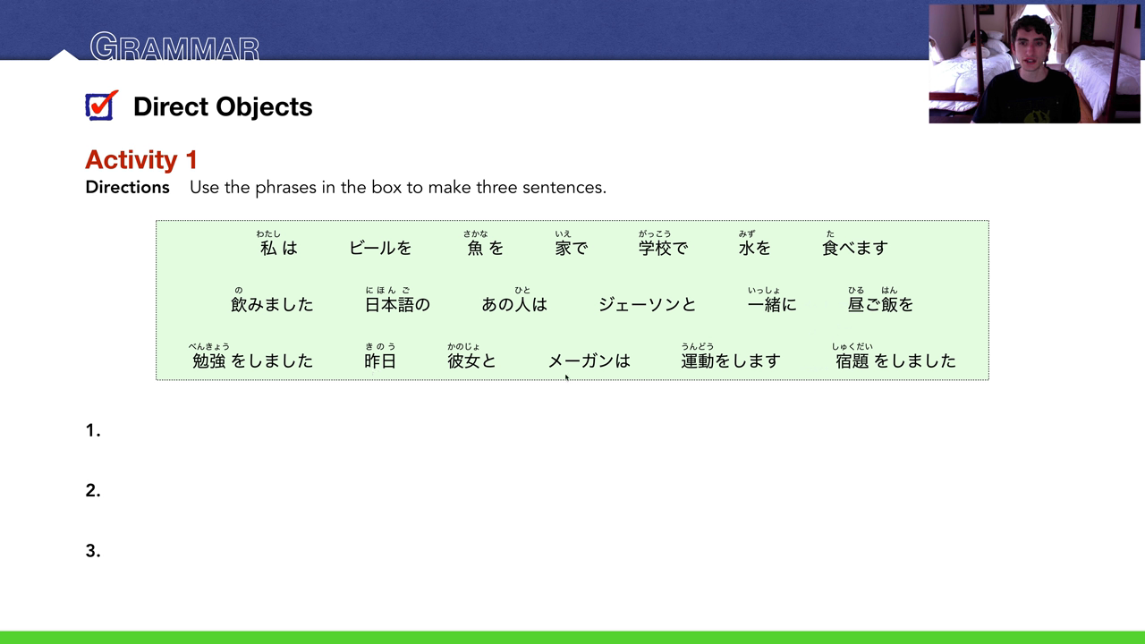
pyautogui.moveTo(815, 372)
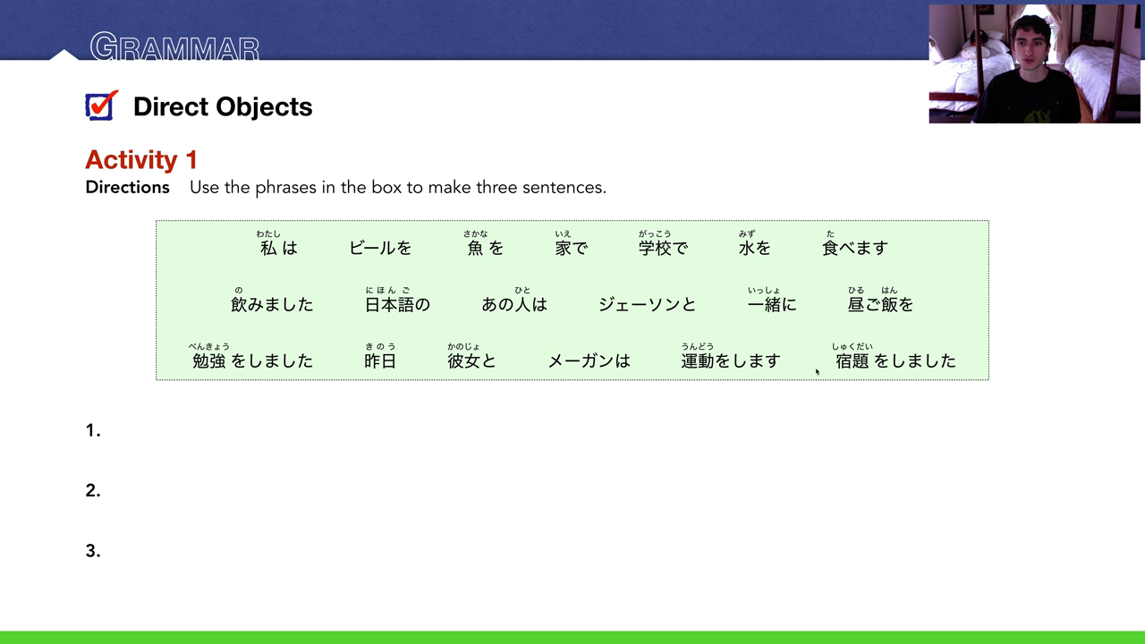
pyautogui.moveTo(365, 374)
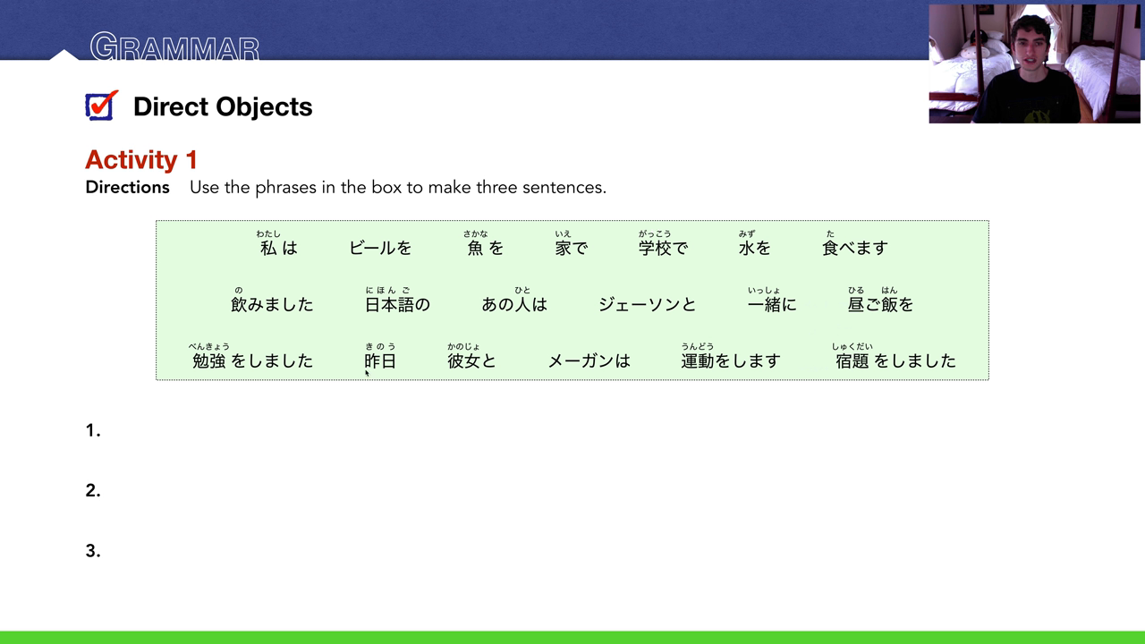
pyautogui.moveTo(421, 358)
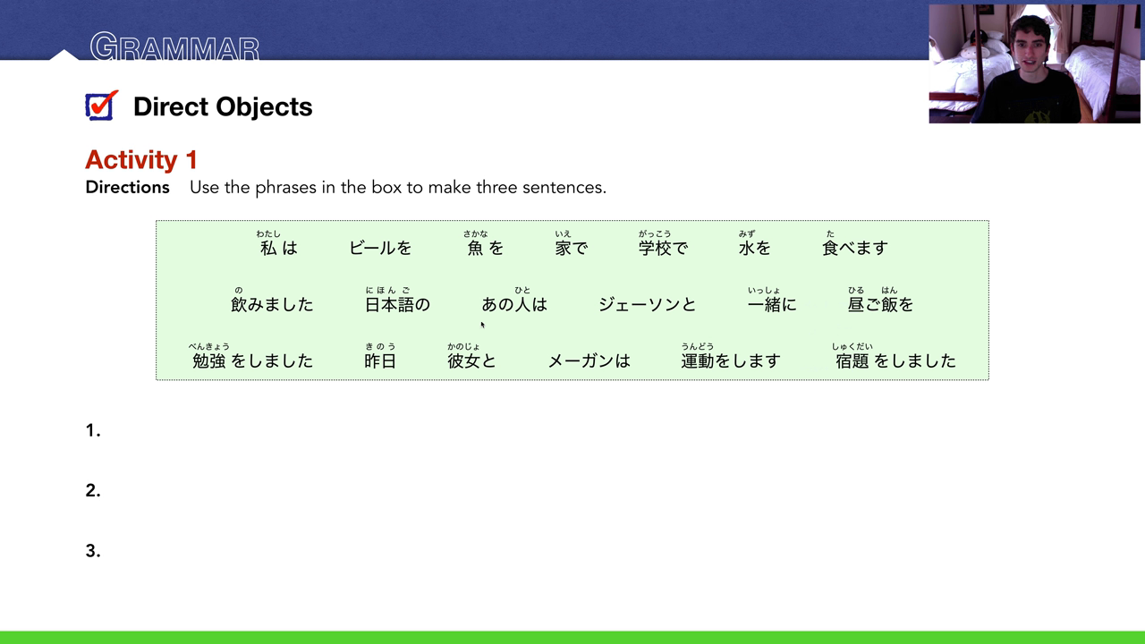
pyautogui.moveTo(491, 376)
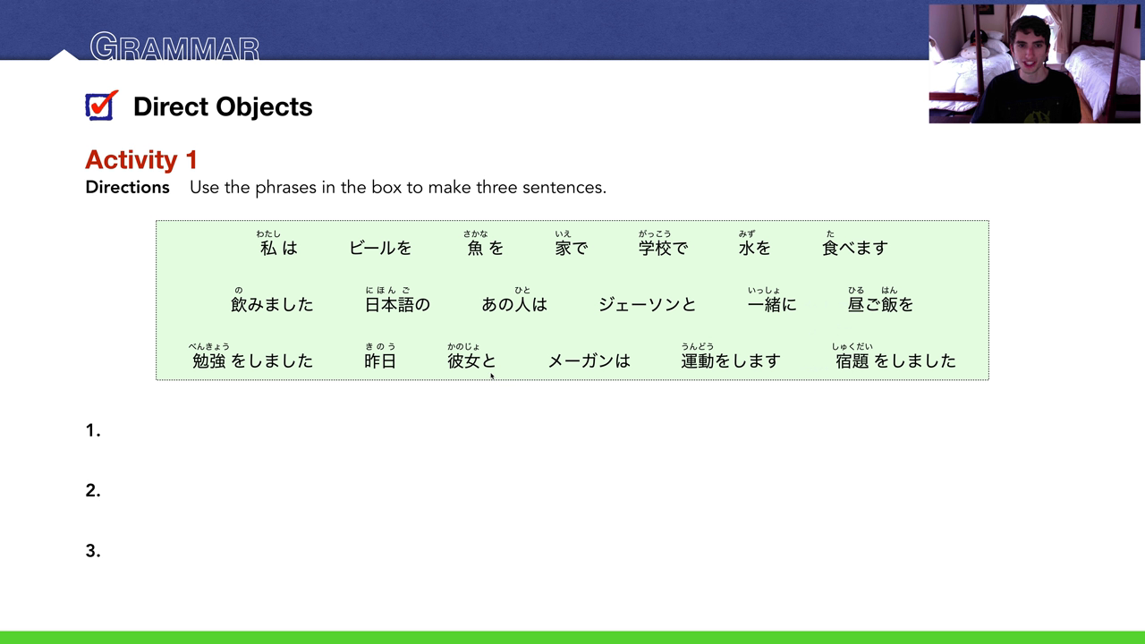
pyautogui.moveTo(408, 270)
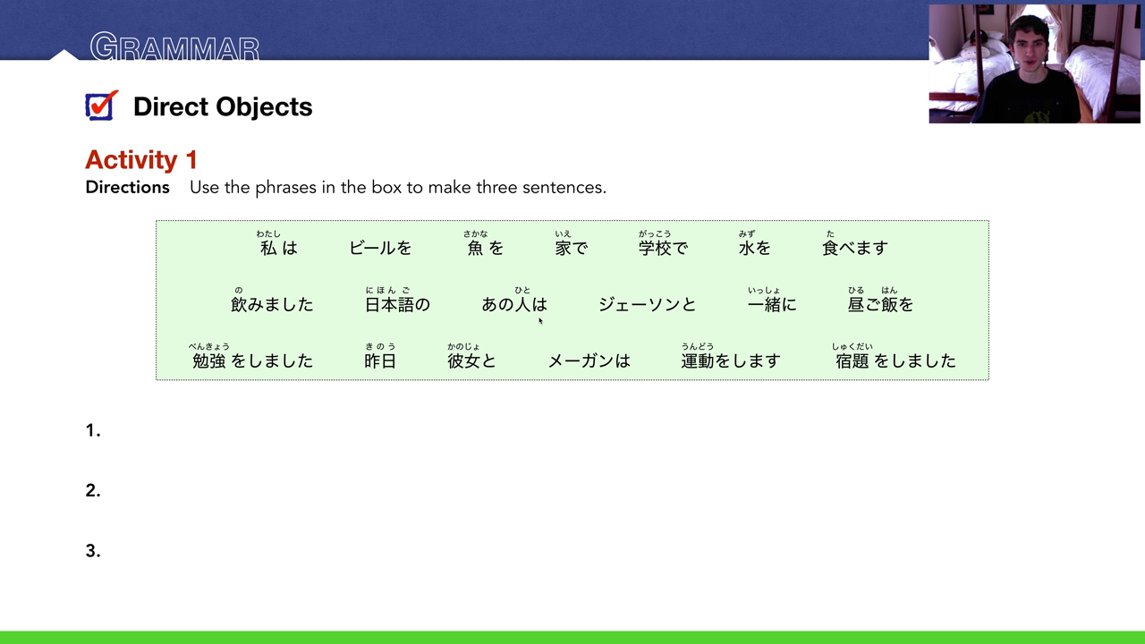
pyautogui.moveTo(431, 367)
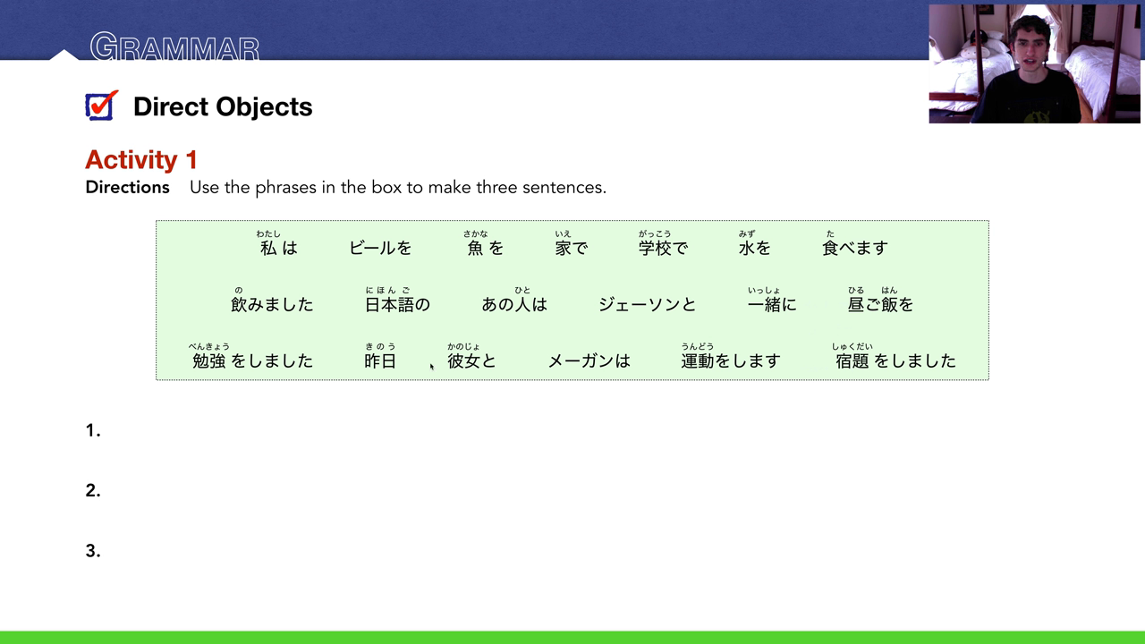
pyautogui.moveTo(490, 379)
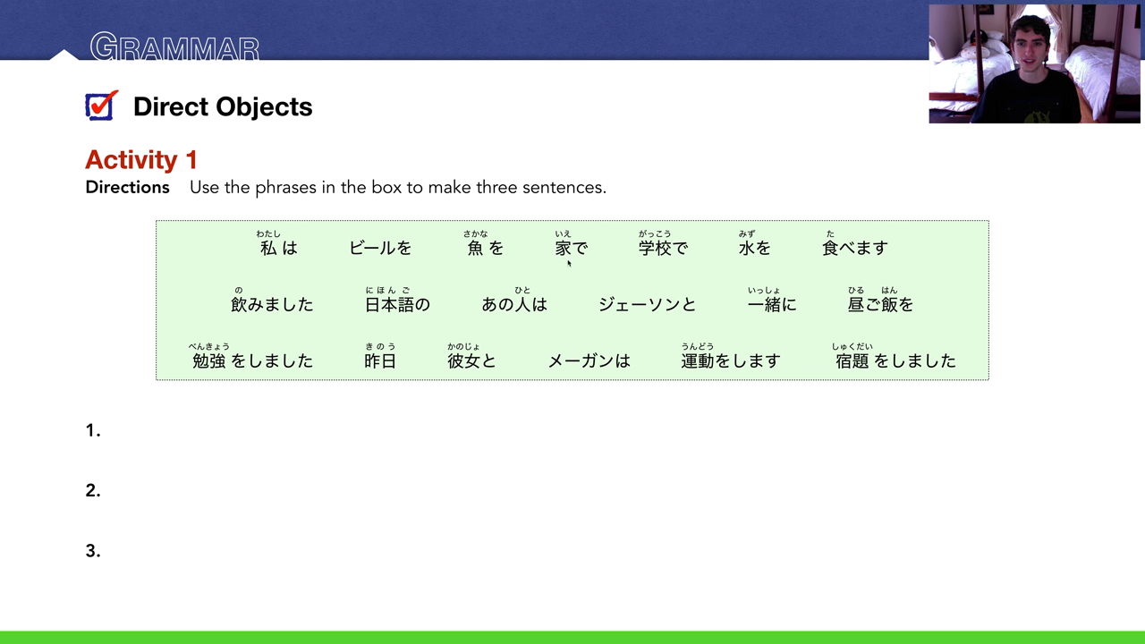
pyautogui.moveTo(403, 261)
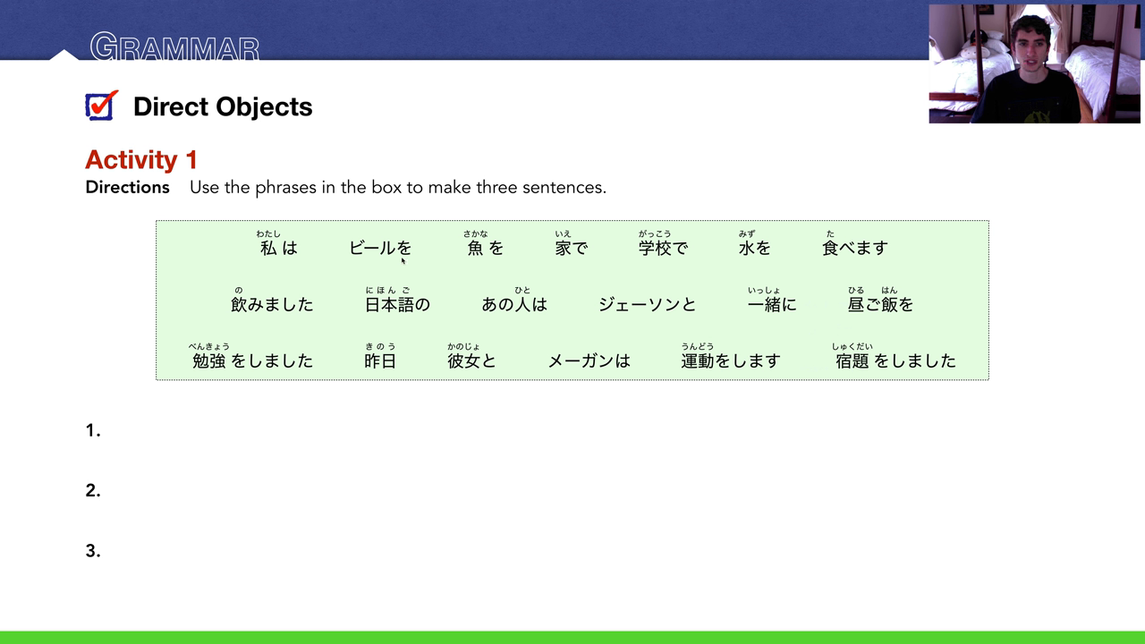
pyautogui.moveTo(288, 325)
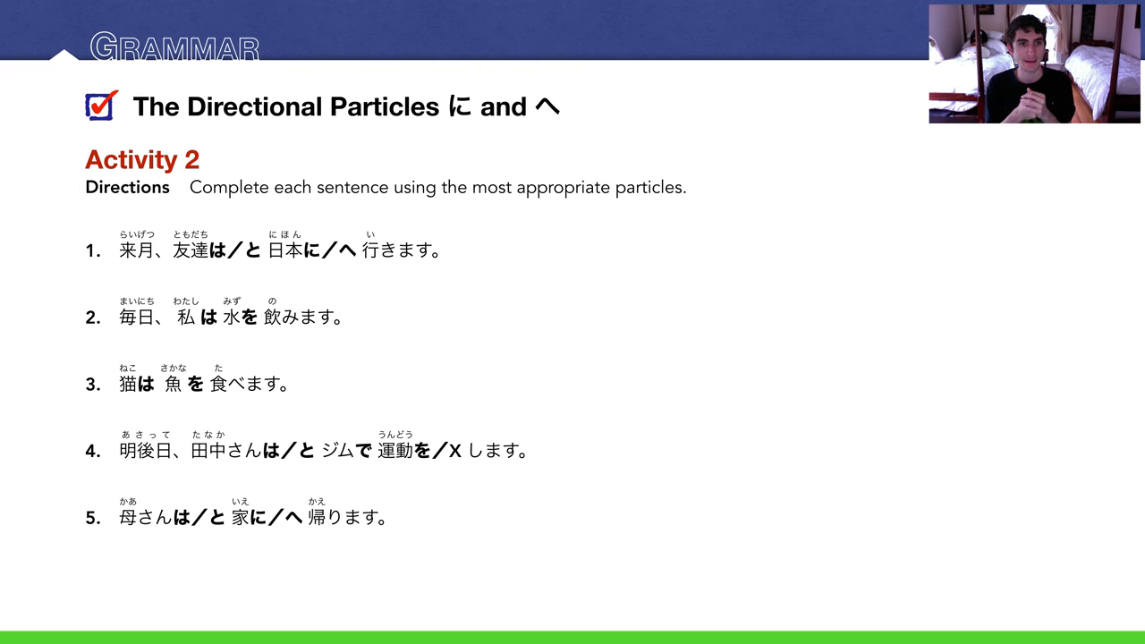
# Advance to the Activity 3 slide showing the town map with six people's destinations.
pyautogui.press('Right')
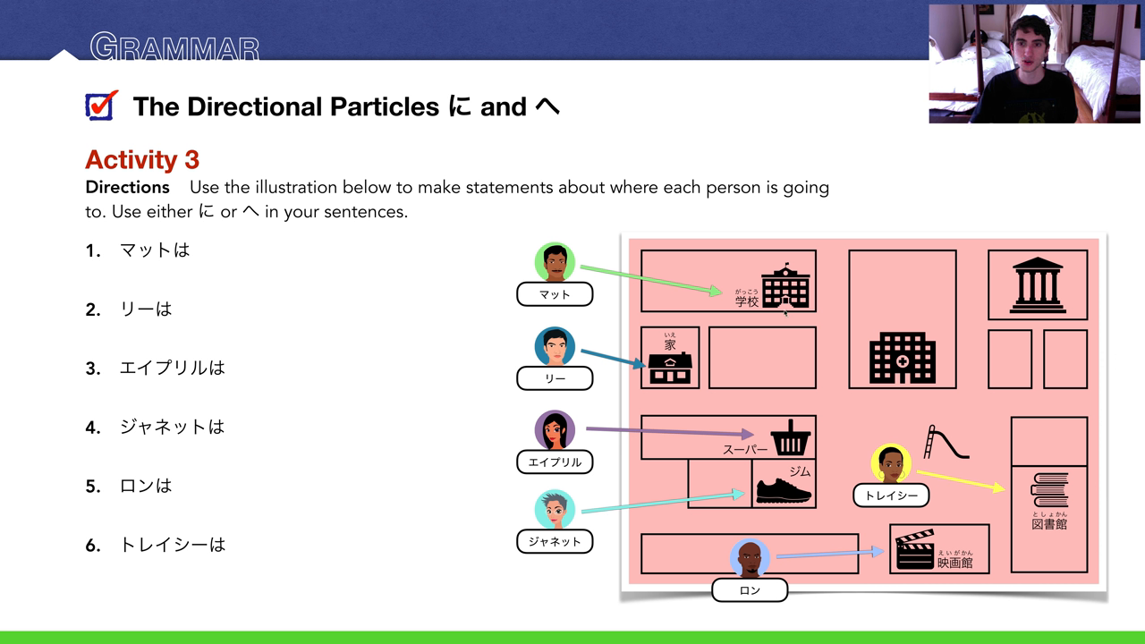
pyautogui.moveTo(786, 313)
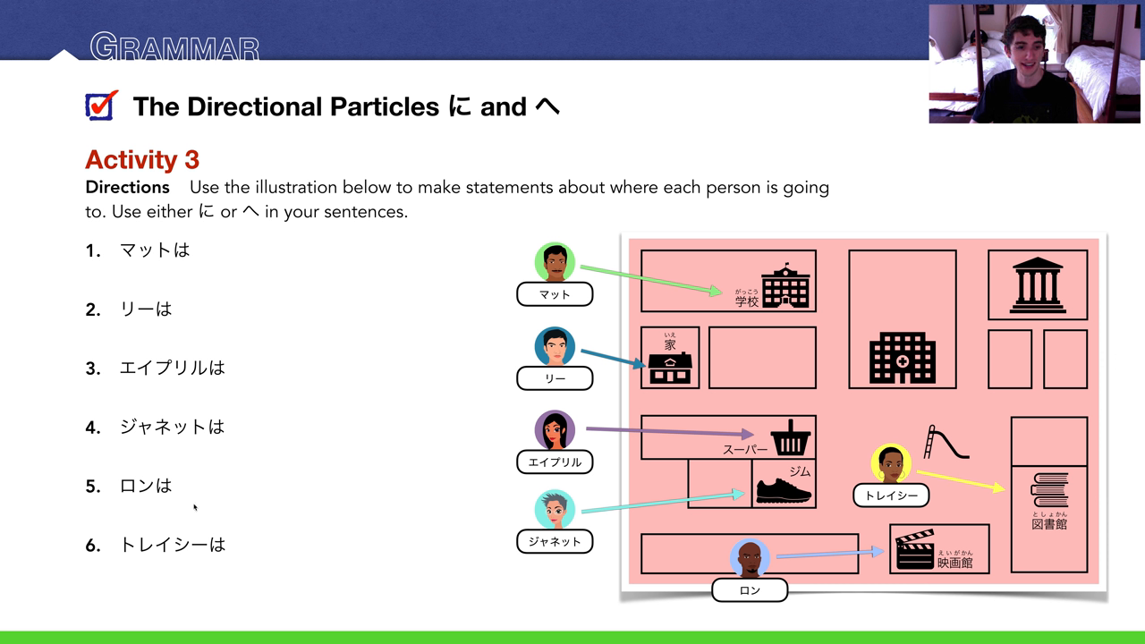
pyautogui.moveTo(151, 543)
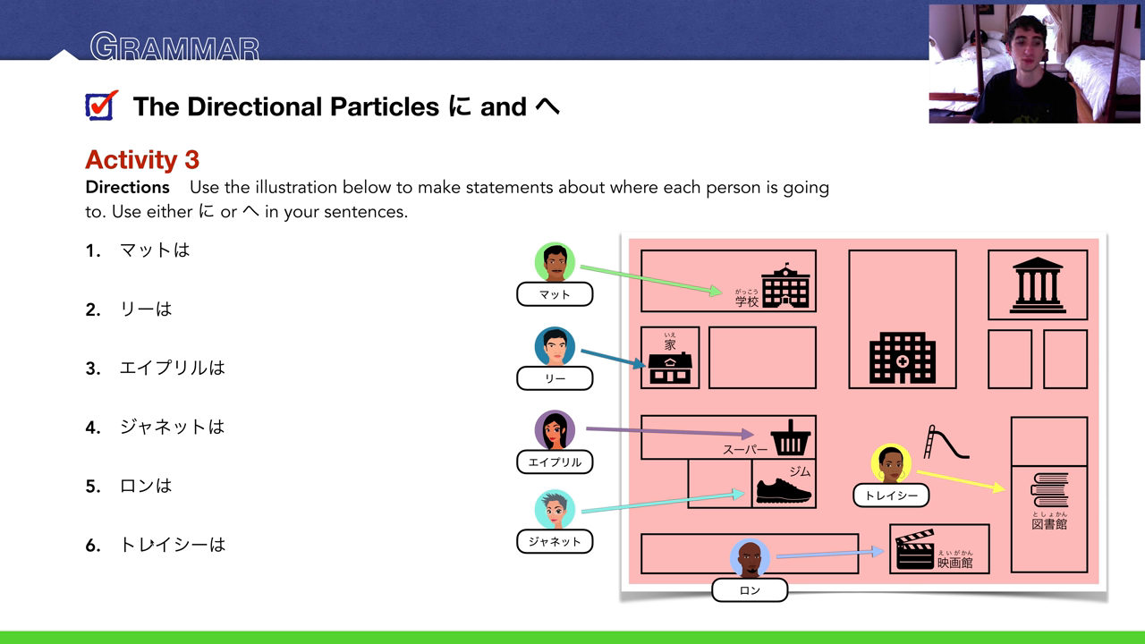